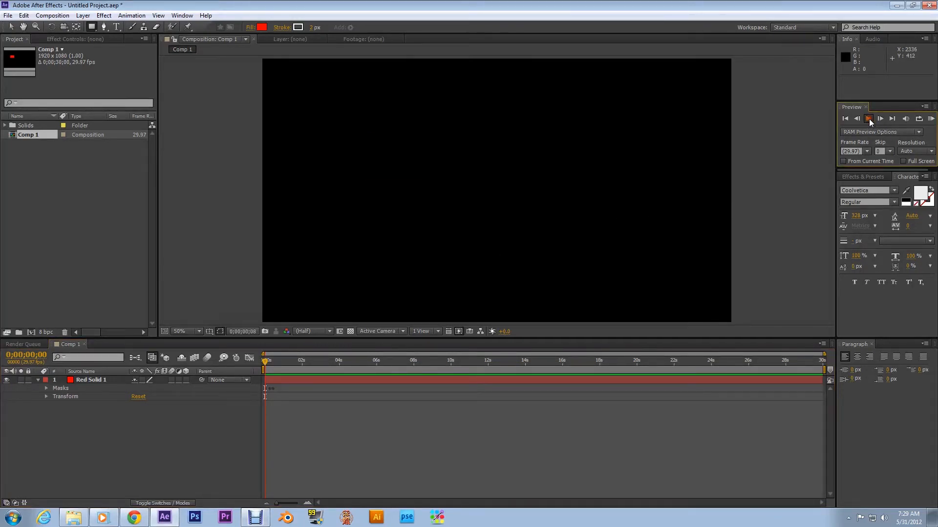
- Preview the existing blink animation, then create the 1920×1080 black-background Comp 2
{"action": "left_click", "coordinate": [868, 118]}
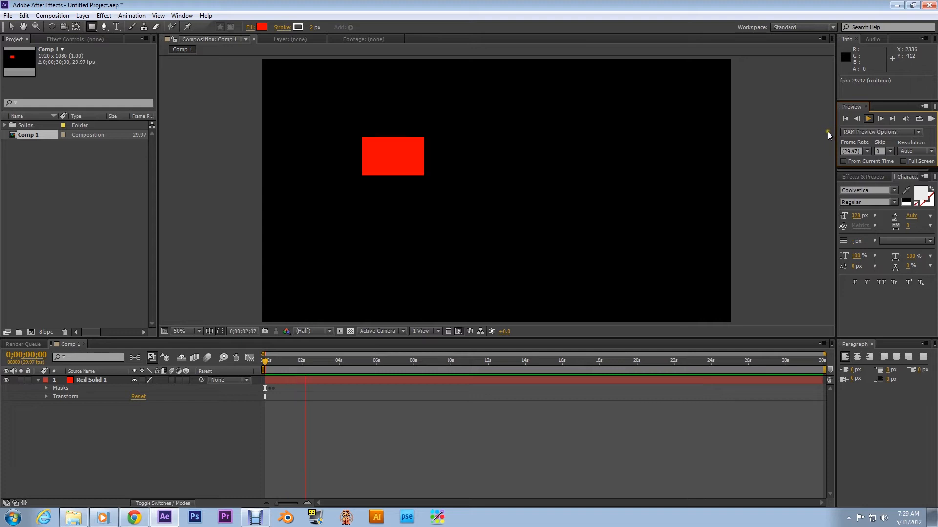
{"action": "left_click", "coordinate": [371, 371]}
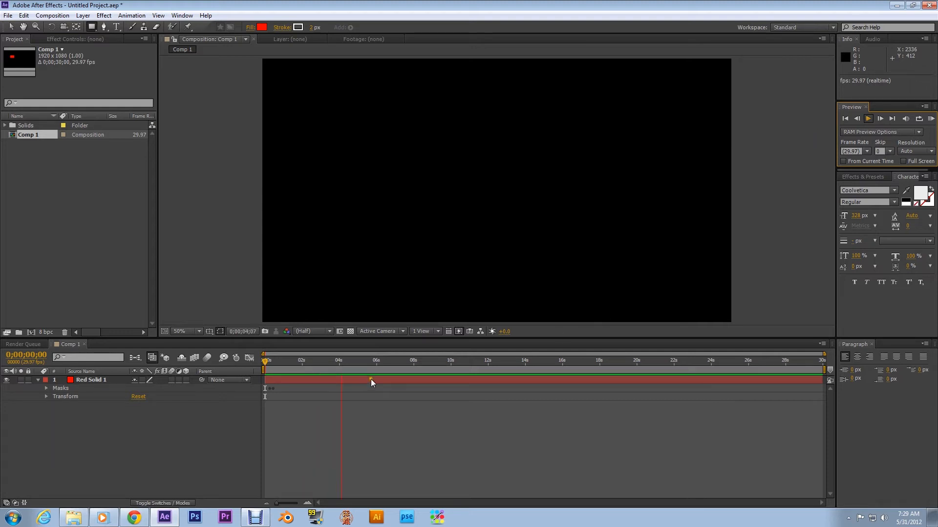
{"action": "left_click", "coordinate": [358, 360]}
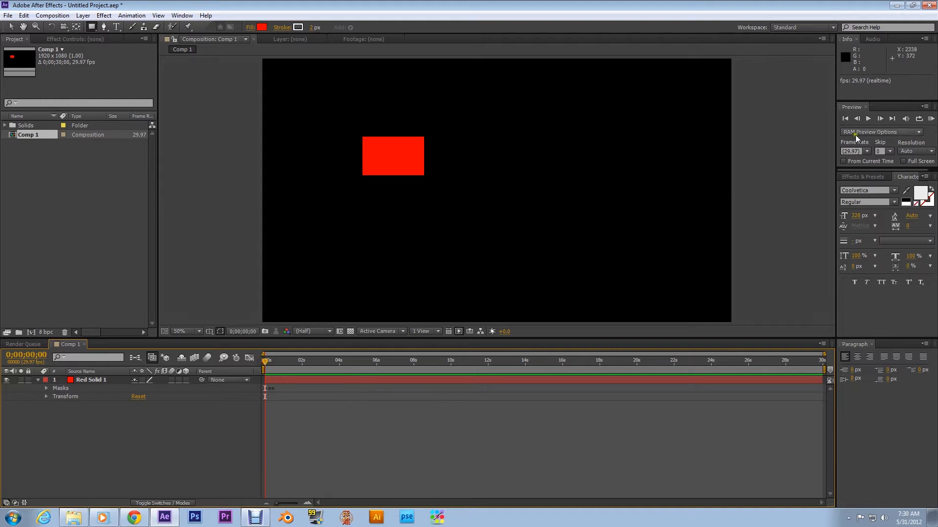
{"action": "left_click", "coordinate": [868, 117]}
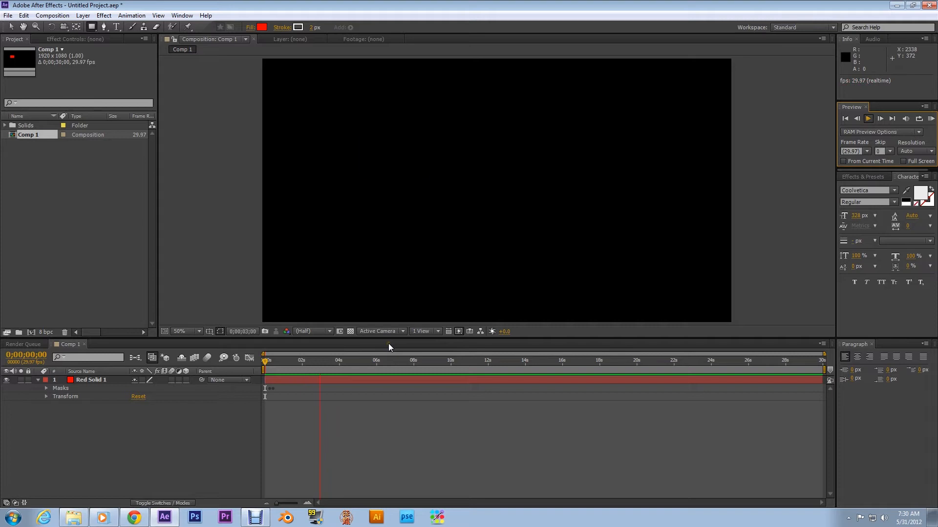
{"action": "left_click", "coordinate": [356, 359]}
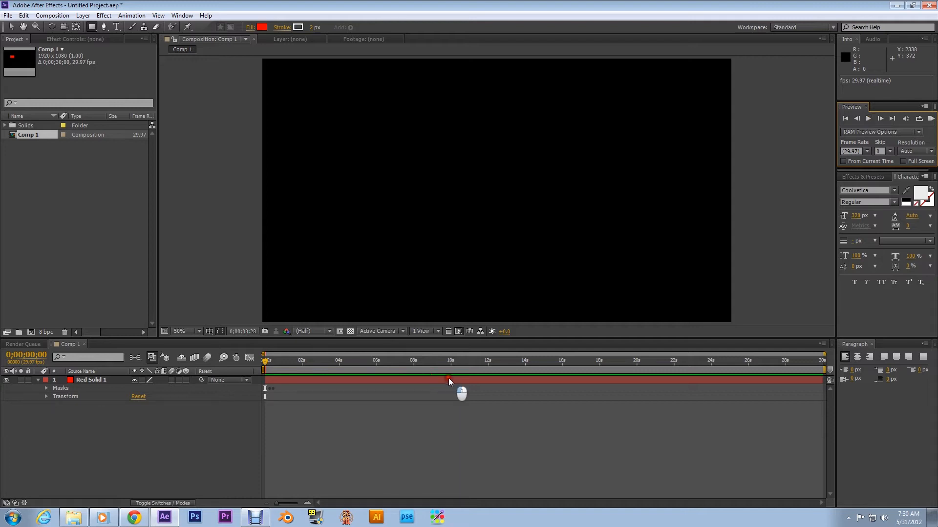
{"action": "left_click", "coordinate": [431, 360]}
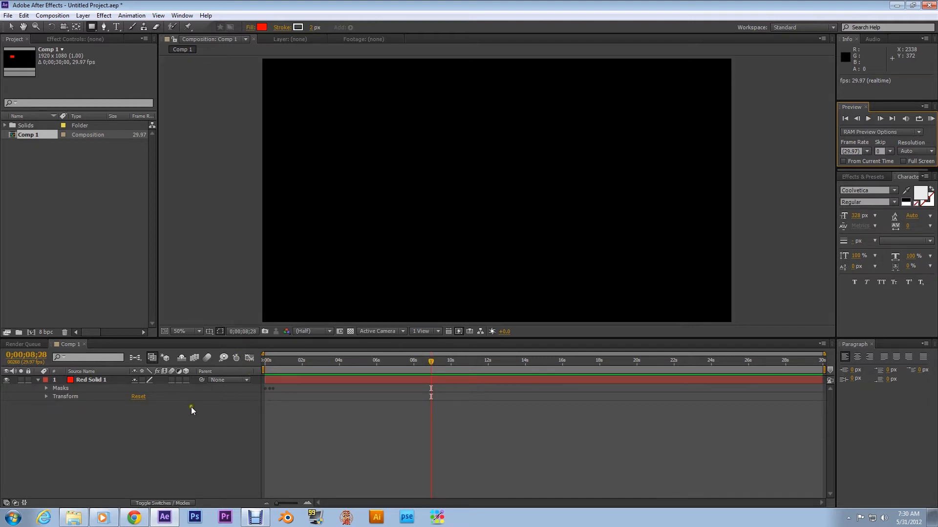
{"action": "mouse_move", "coordinate": [29, 325]}
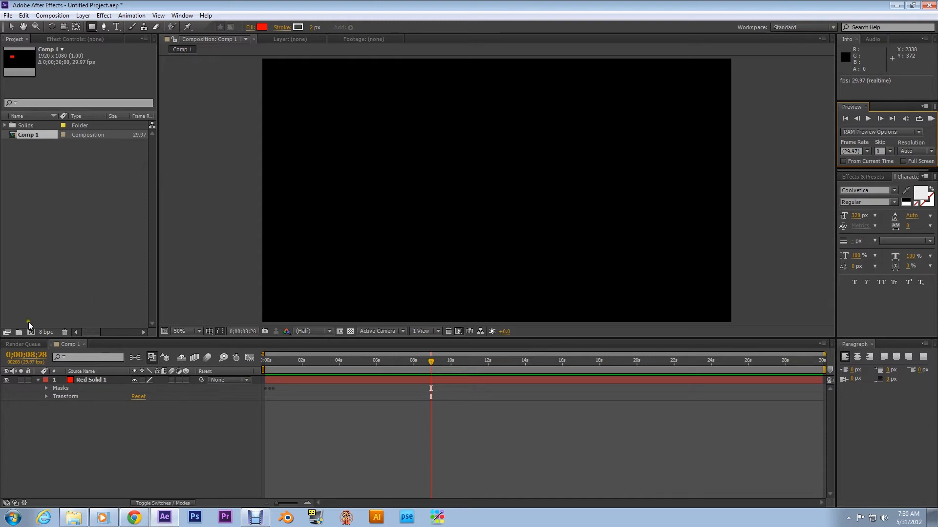
{"action": "mouse_move", "coordinate": [29, 326]}
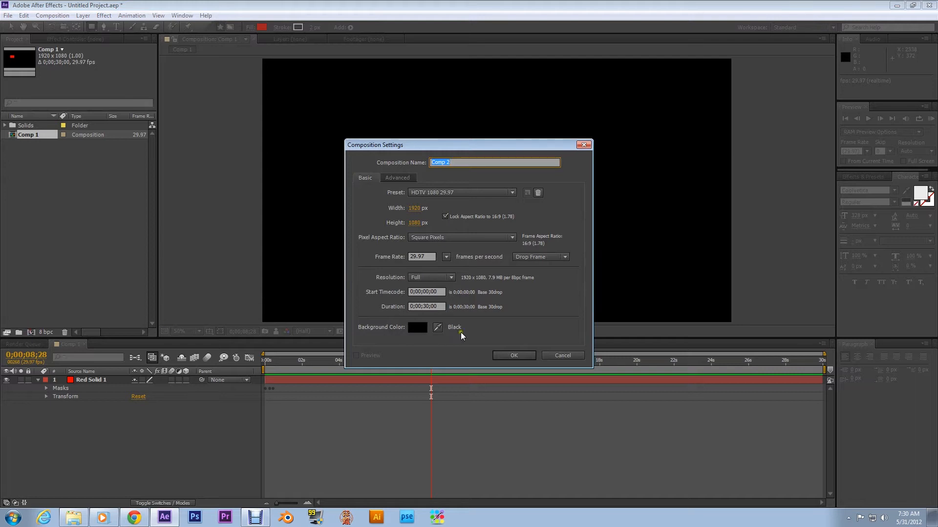
{"action": "mouse_move", "coordinate": [483, 340]}
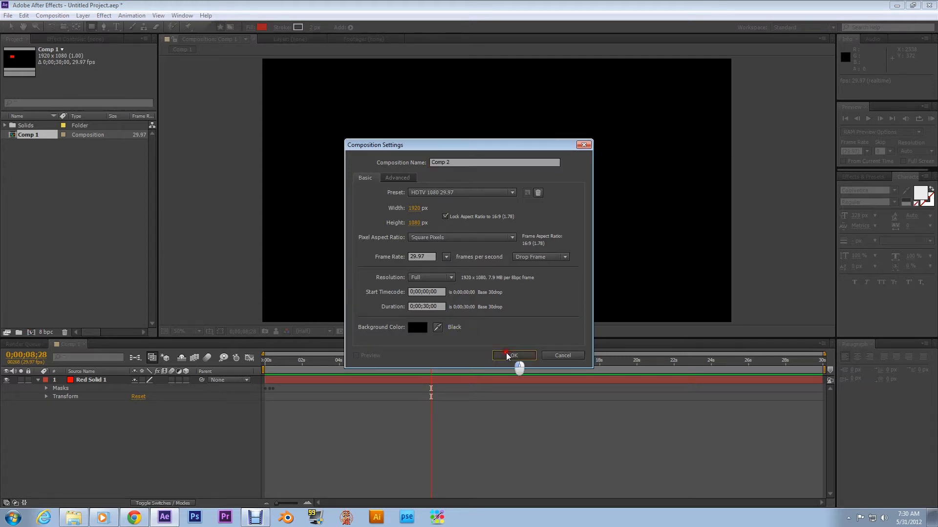
{"action": "left_click", "coordinate": [513, 355]}
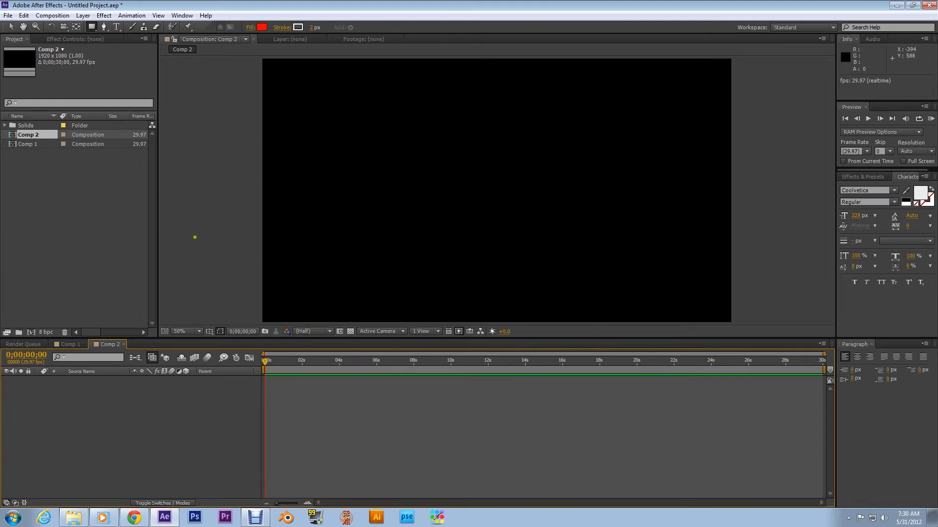
{"action": "left_click", "coordinate": [82, 15]}
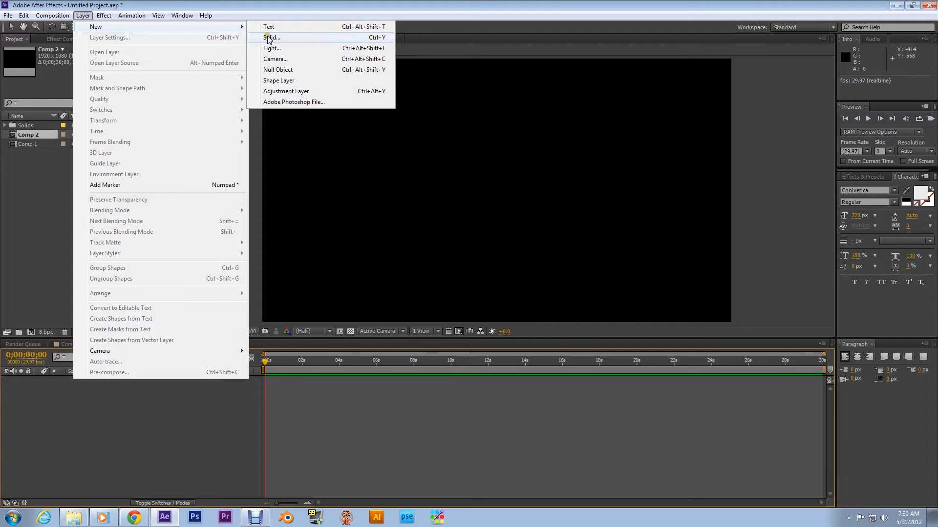
- Add a comp-sized red solid layer, Red Solid 3, to Comp 2
{"action": "left_click", "coordinate": [271, 38]}
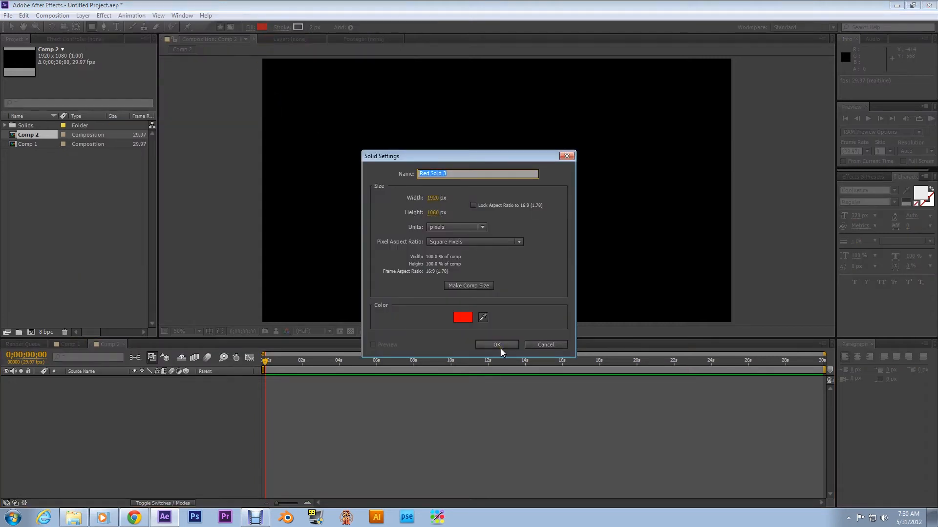
{"action": "left_click", "coordinate": [496, 344]}
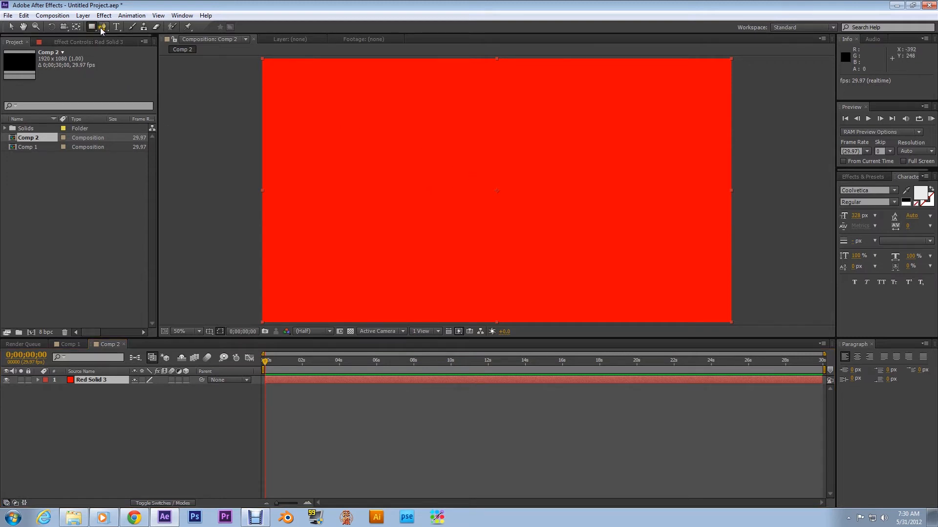
- Draw a small rectangular mask in the upper left of Red Solid 3
{"action": "left_click_drag", "start_coordinate": [326, 139], "coordinate": [335, 146]}
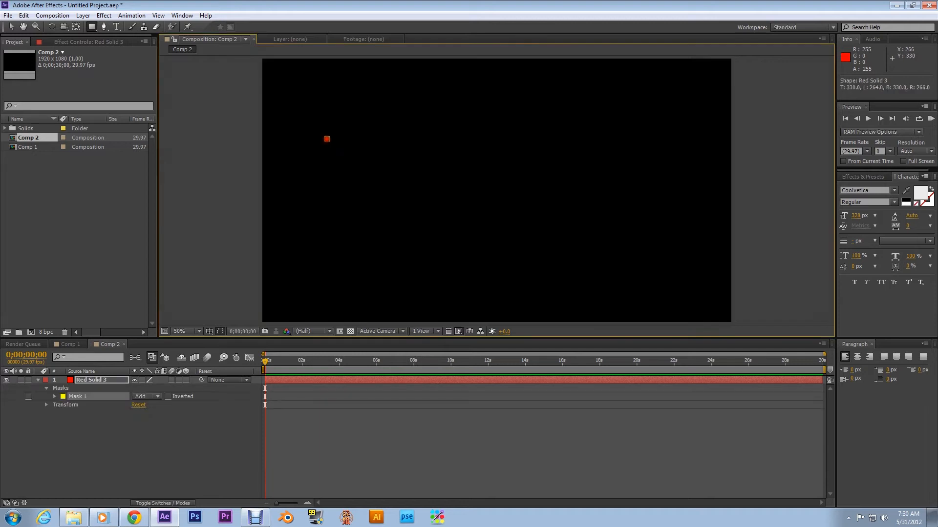
{"action": "left_click_drag", "start_coordinate": [328, 139], "coordinate": [388, 181]}
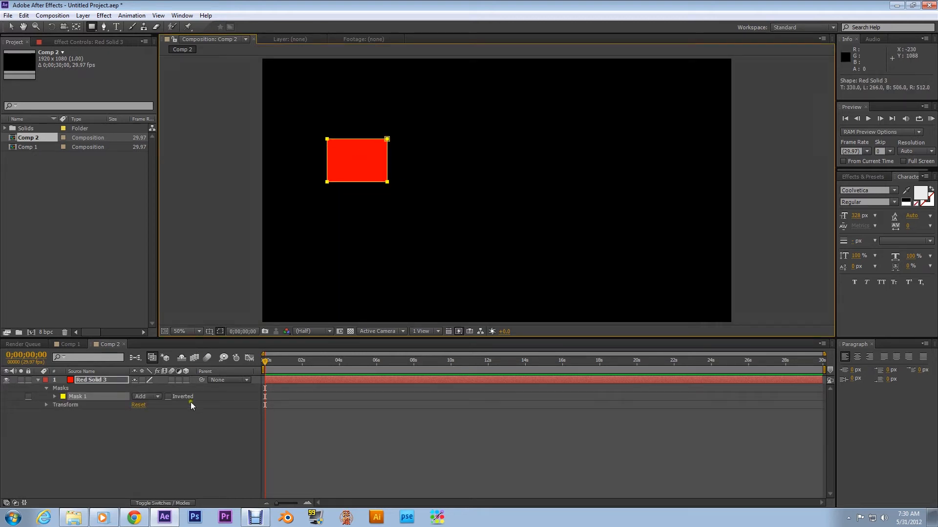
{"action": "mouse_move", "coordinate": [209, 418]}
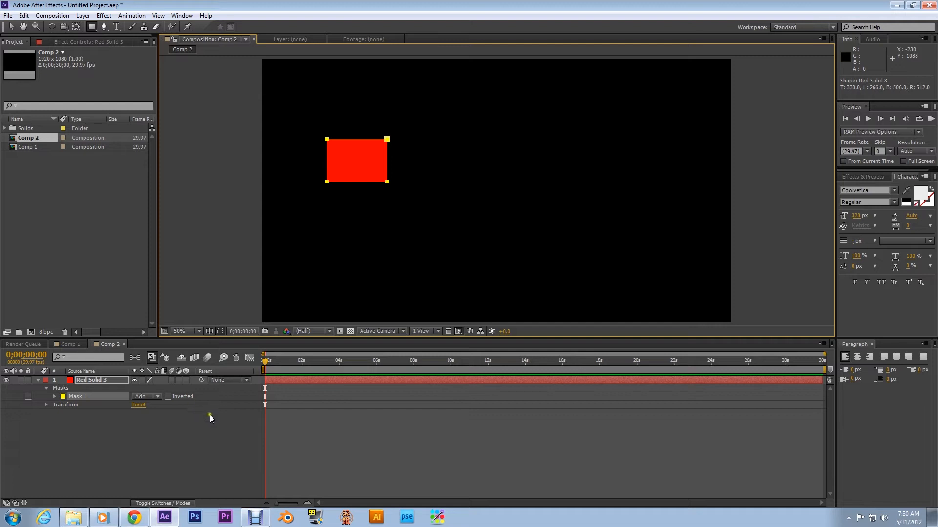
{"action": "mouse_move", "coordinate": [195, 461]}
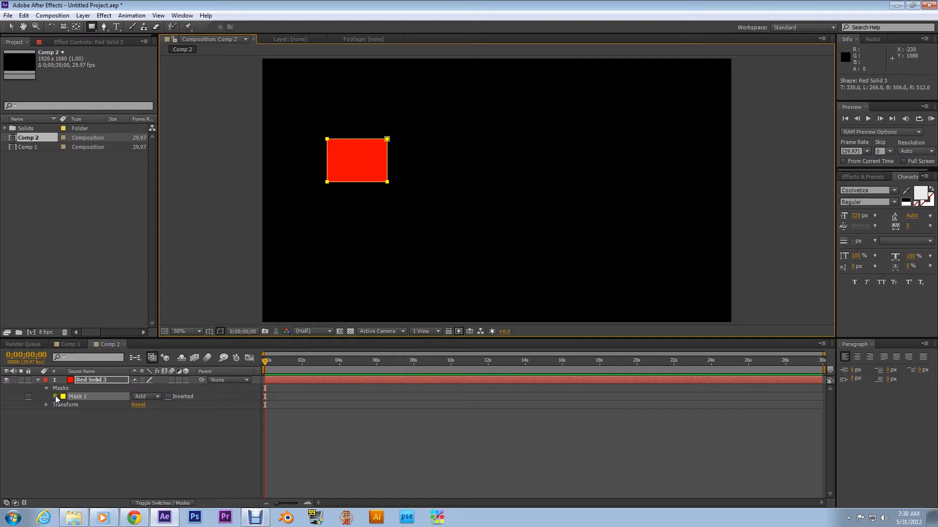
- Expand Mask 1 and set a 100% Mask Opacity keyframe at 0;00;00;00
{"action": "left_click", "coordinate": [47, 396]}
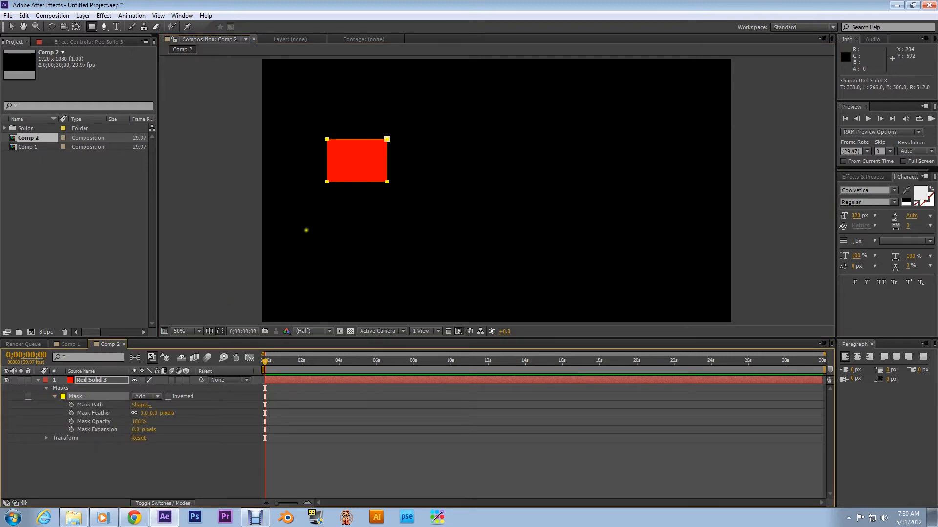
{"action": "mouse_move", "coordinate": [81, 426]}
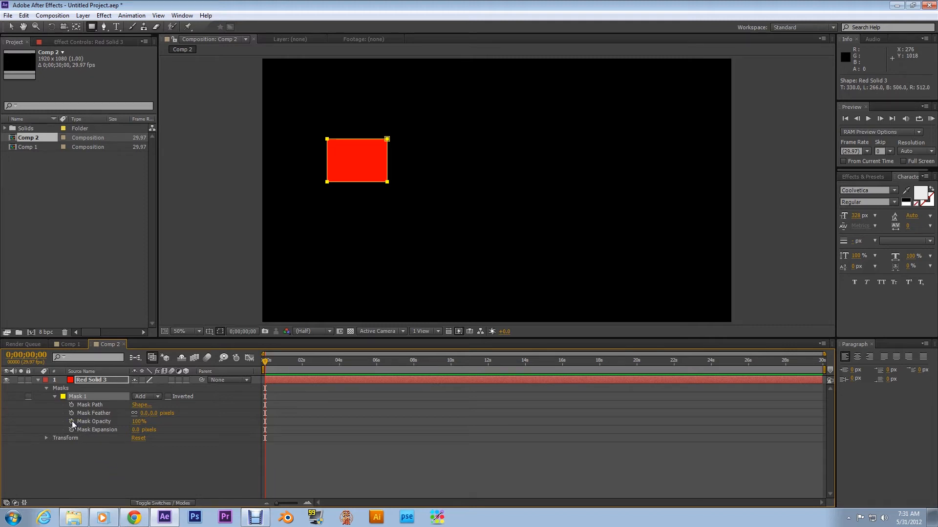
{"action": "left_click", "coordinate": [71, 421]}
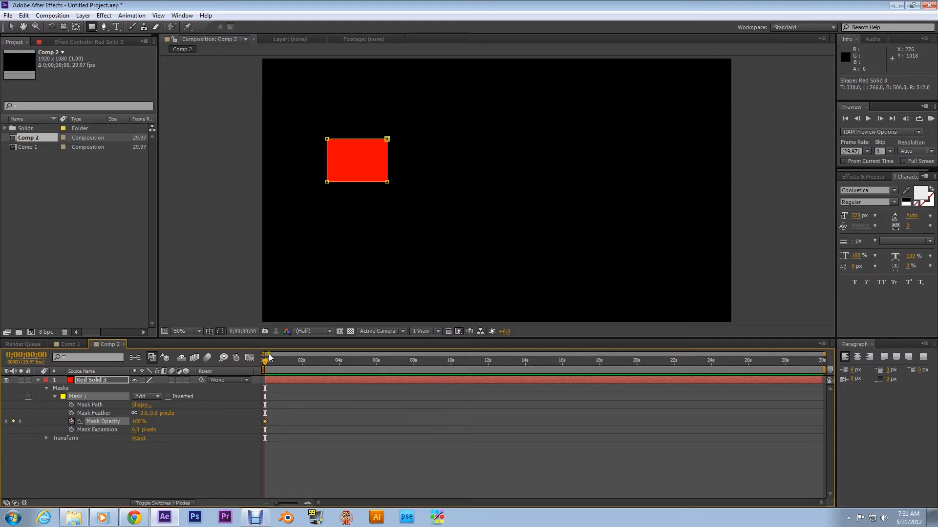
{"action": "left_click", "coordinate": [266, 362]}
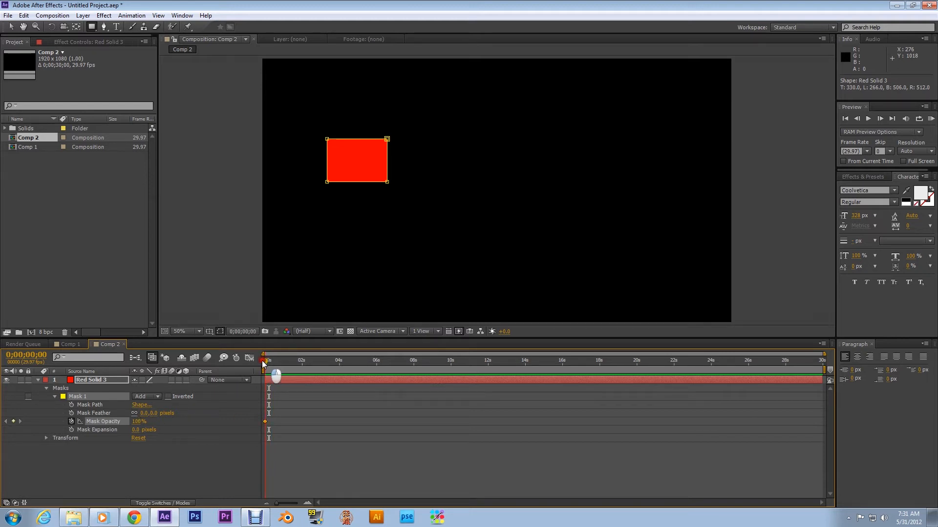
- Convert Mask 1's opening Opacity keyframe into a hold keyframe
{"action": "right_click", "coordinate": [265, 421]}
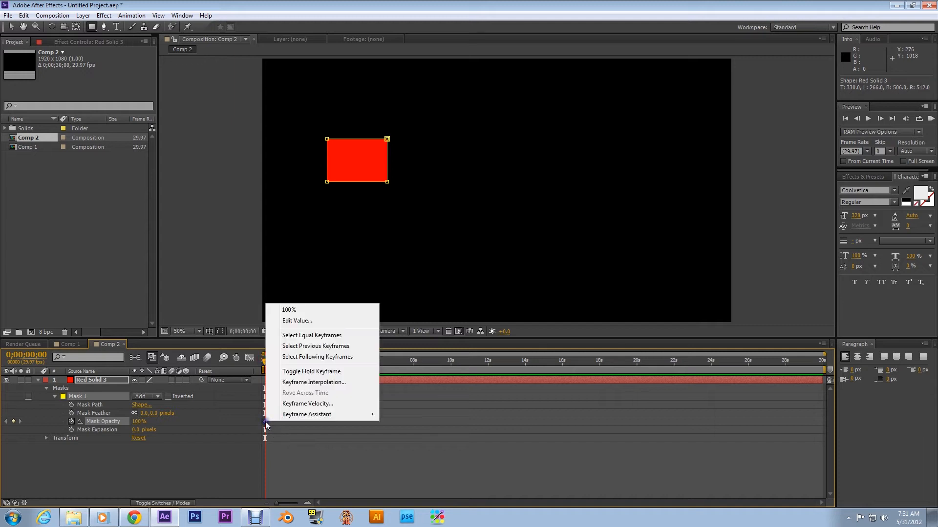
{"action": "mouse_move", "coordinate": [265, 428]}
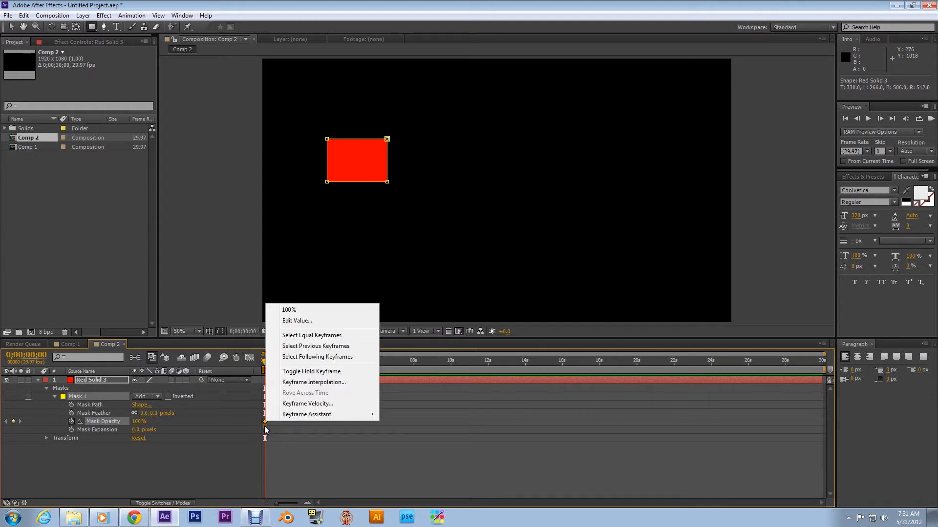
{"action": "mouse_move", "coordinate": [311, 371]}
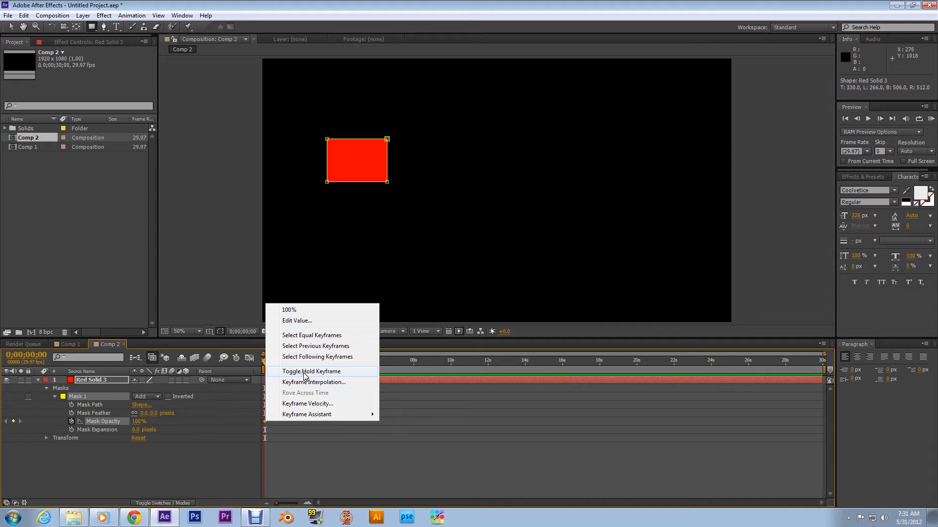
{"action": "left_click", "coordinate": [311, 371]}
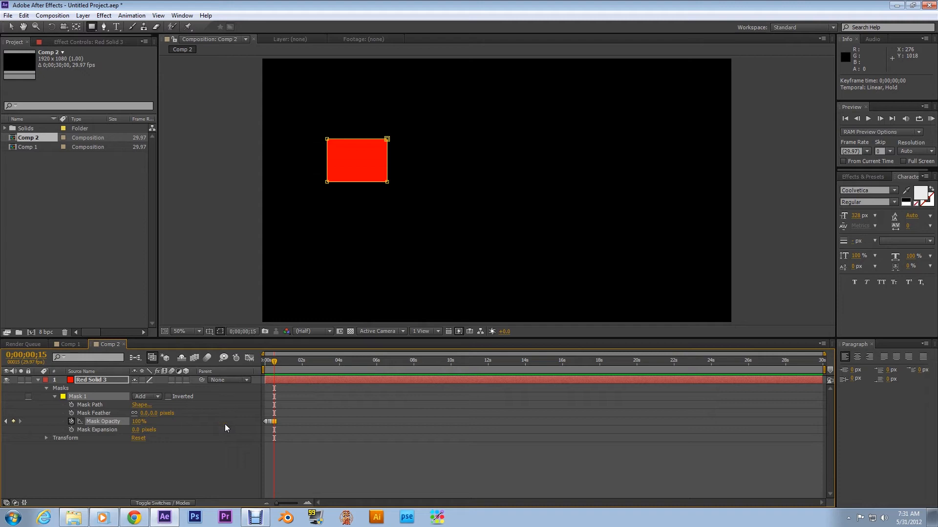
{"action": "mouse_move", "coordinate": [169, 445]}
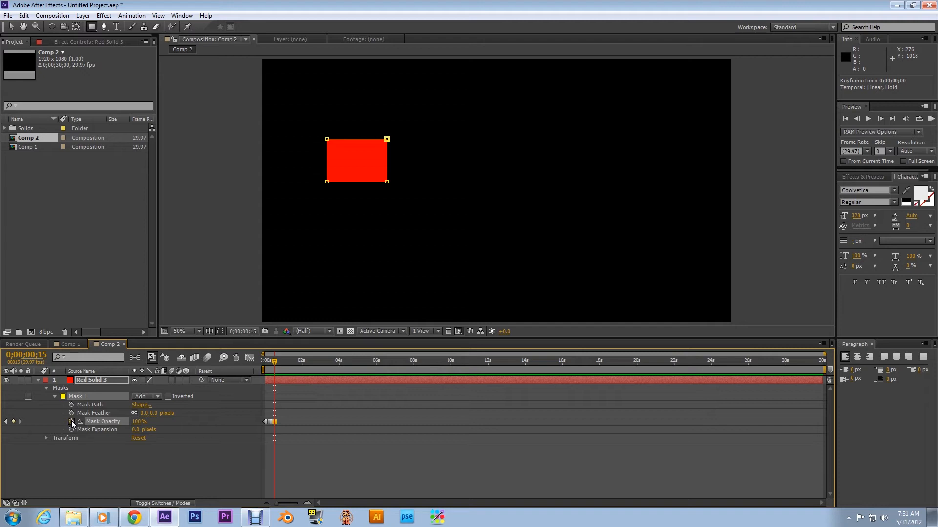
- Give Mask 1's Opacity the expression loopOut(type="cycle")
{"action": "left_click", "coordinate": [71, 422]}
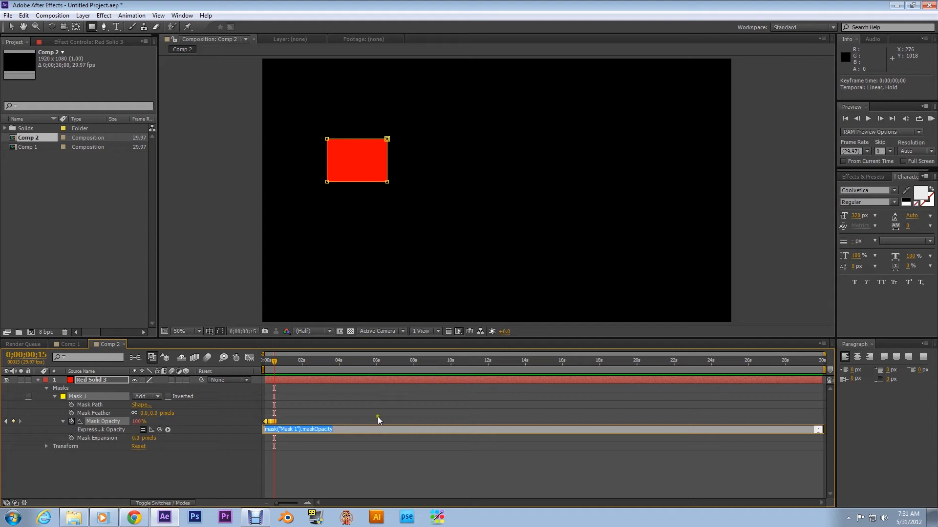
{"action": "mouse_move", "coordinate": [245, 435]}
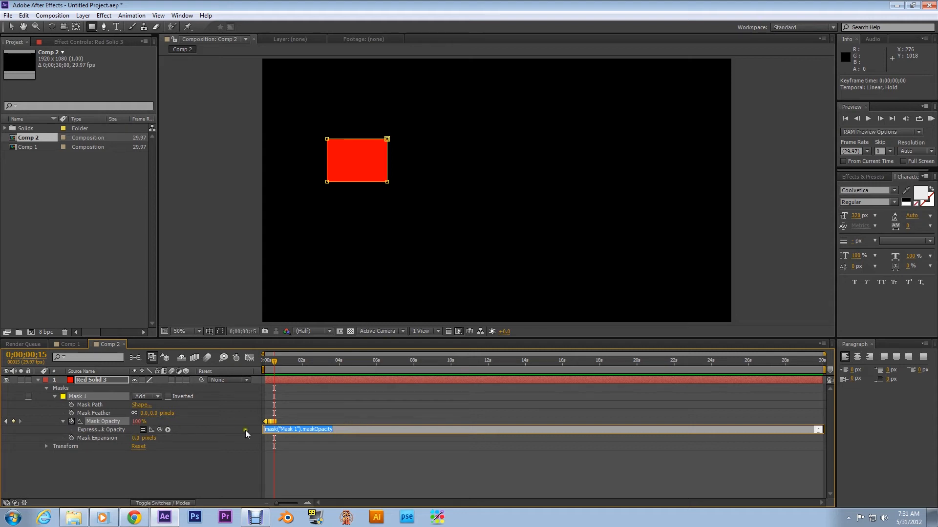
{"action": "mouse_move", "coordinate": [353, 441]}
{"action": "type", "text": "loopOut"}
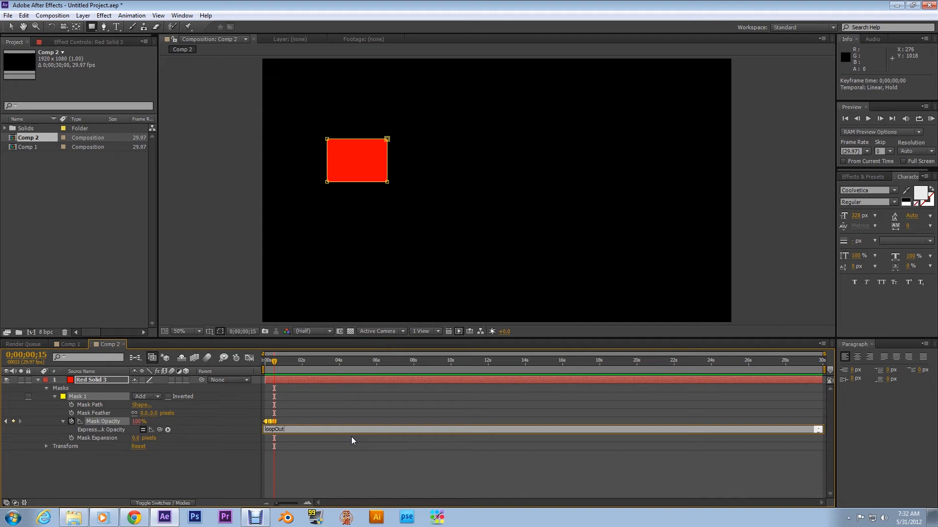
{"action": "type", "text": "("}
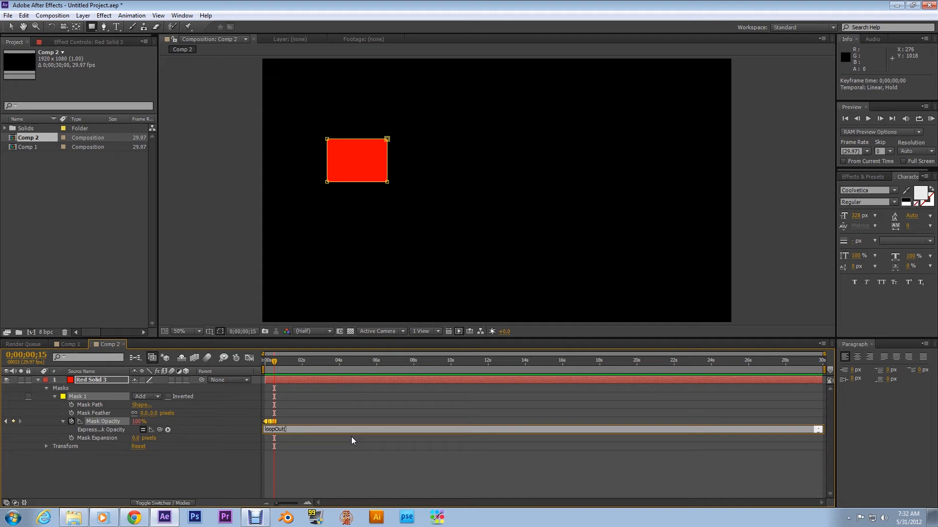
{"action": "type", "text": "type="}
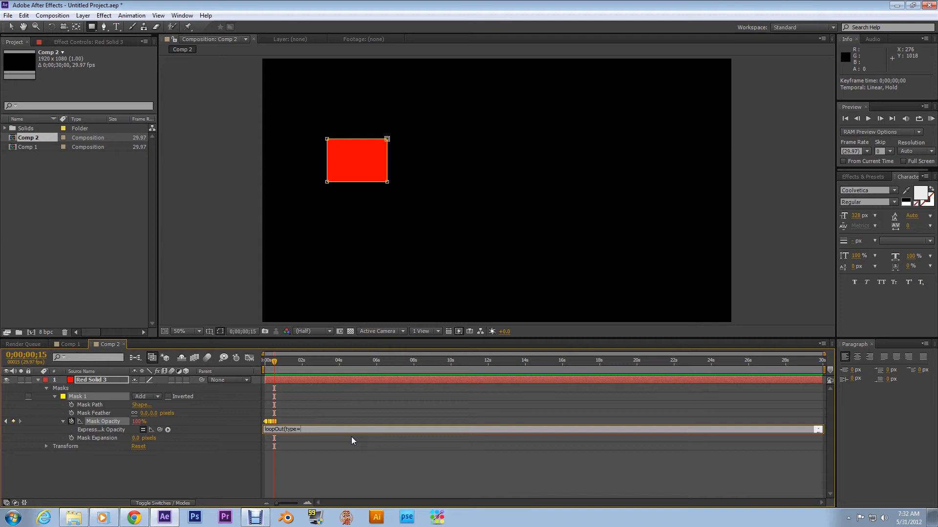
{"action": "type", "text": "cycle\""}
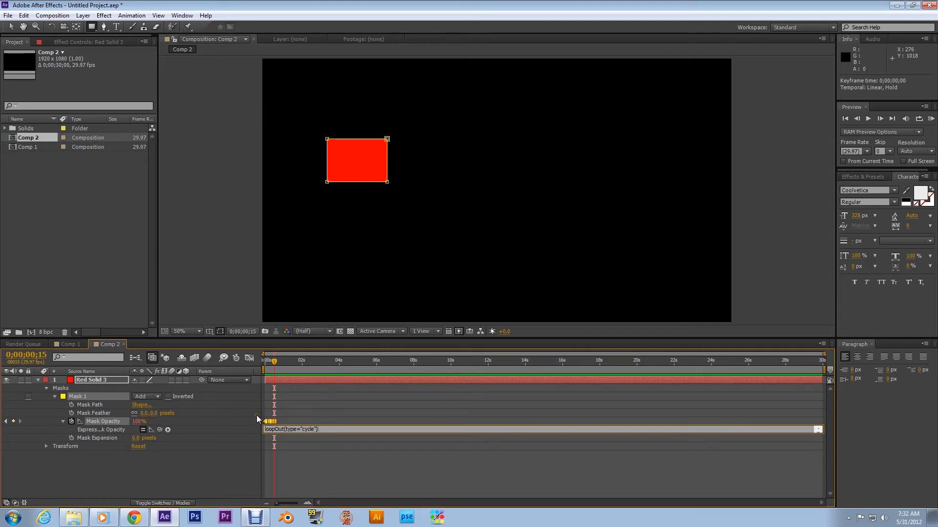
{"action": "mouse_move", "coordinate": [236, 412]}
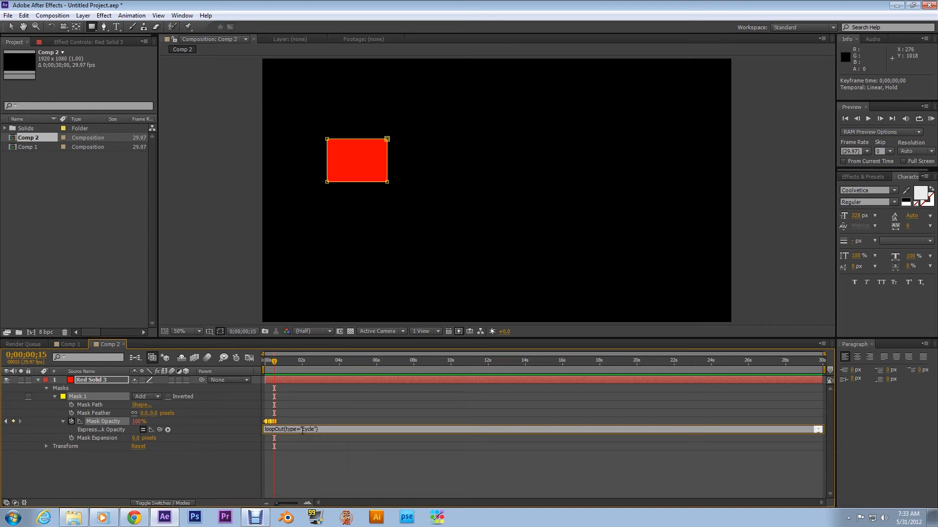
{"action": "mouse_move", "coordinate": [671, 155]}
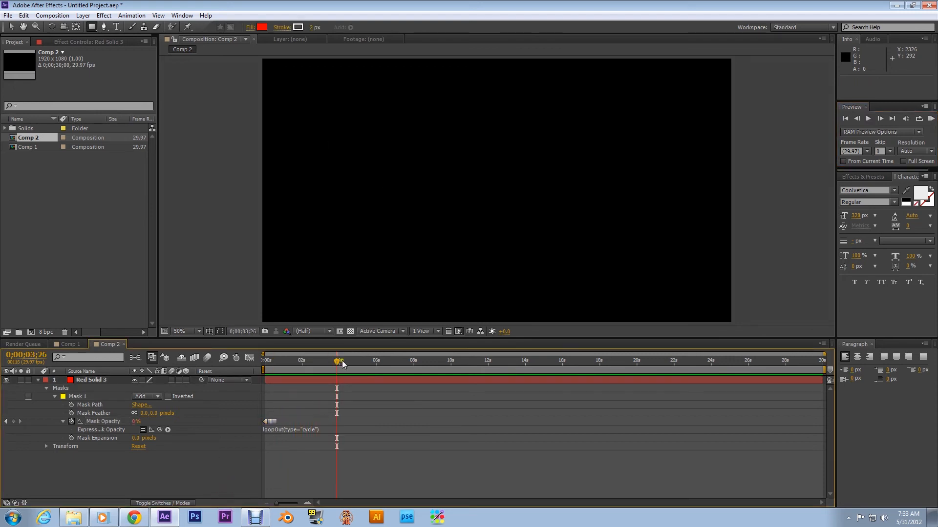
- Preview Comp 2 to confirm the rectangle blinks, stopping near 14 seconds
{"action": "left_click", "coordinate": [869, 118]}
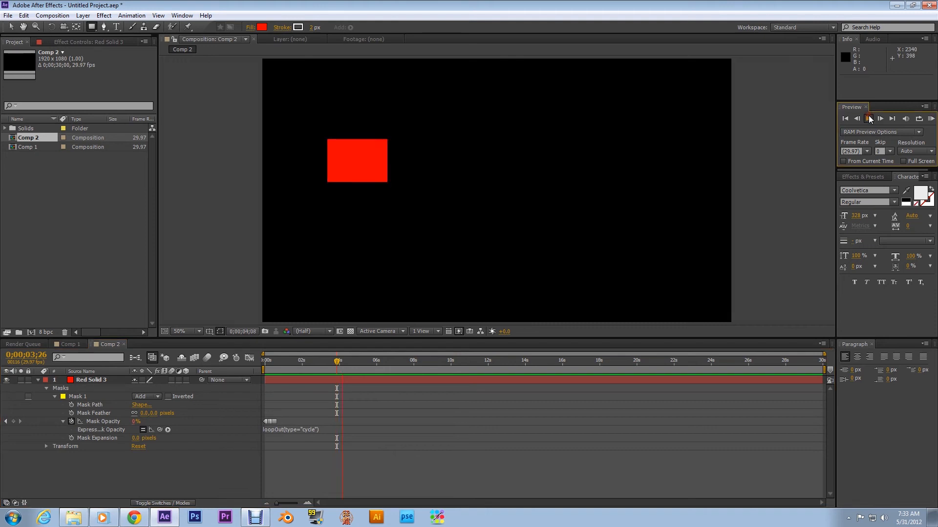
{"action": "left_click", "coordinate": [869, 118]}
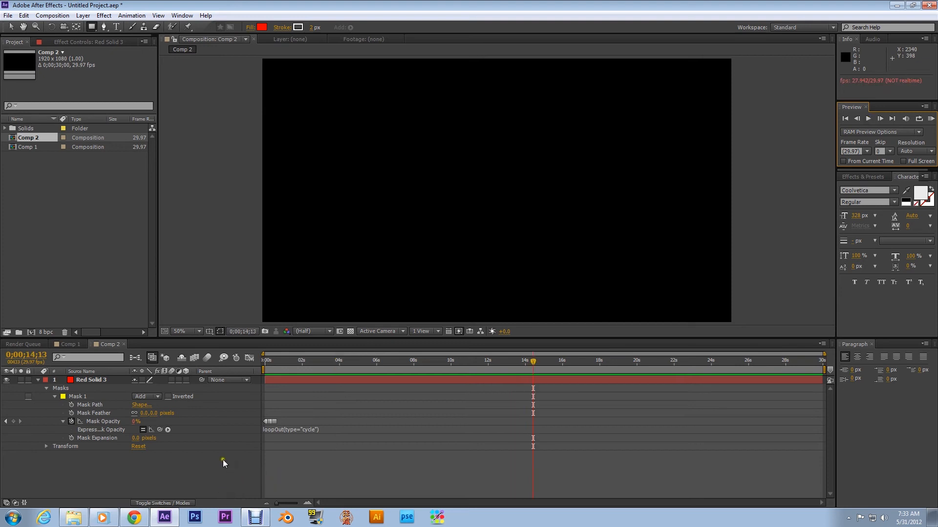
{"action": "left_click", "coordinate": [78, 397]}
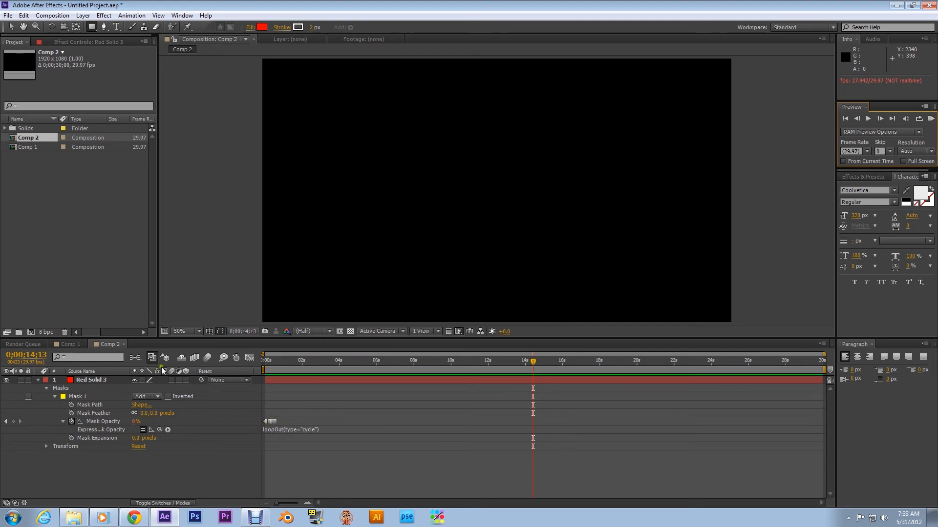
- Open the Graph Editor and display Mask Opacity's stepped 0–100 curve
{"action": "left_click", "coordinate": [250, 358]}
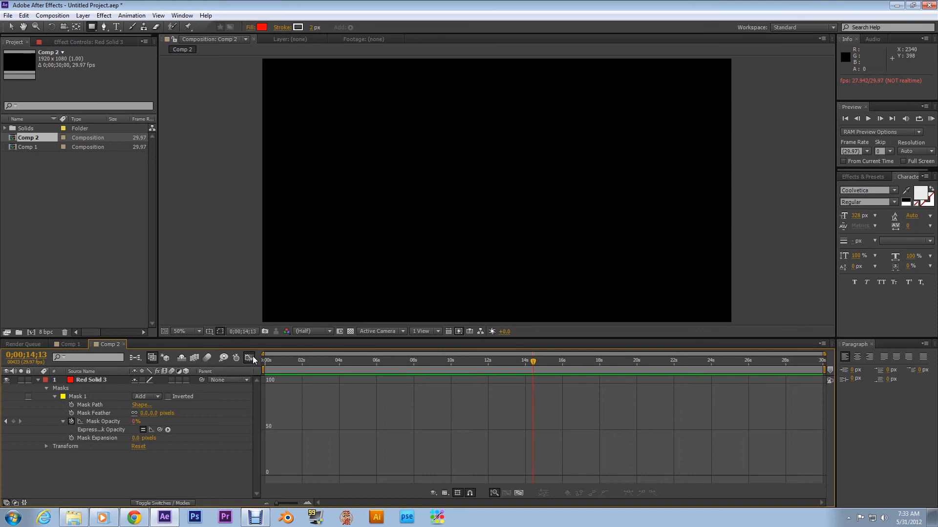
{"action": "left_click", "coordinate": [152, 430]}
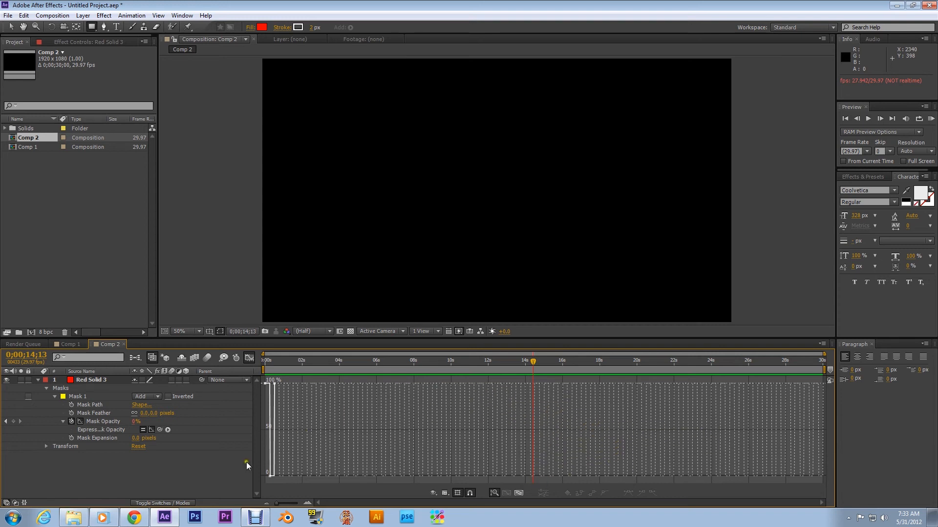
{"action": "mouse_move", "coordinate": [357, 428]}
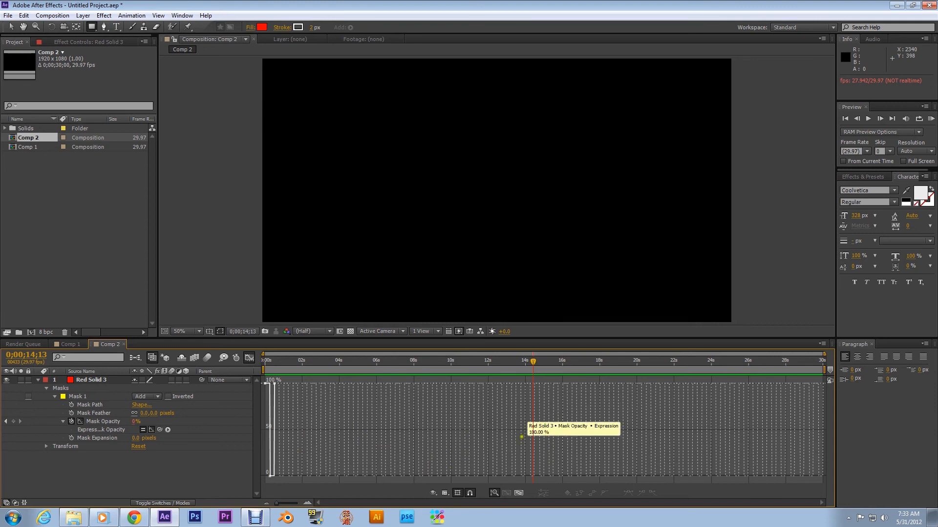
- Replay Comp 2, toggling playback several times and stopping near 25 seconds
{"action": "left_click", "coordinate": [869, 118]}
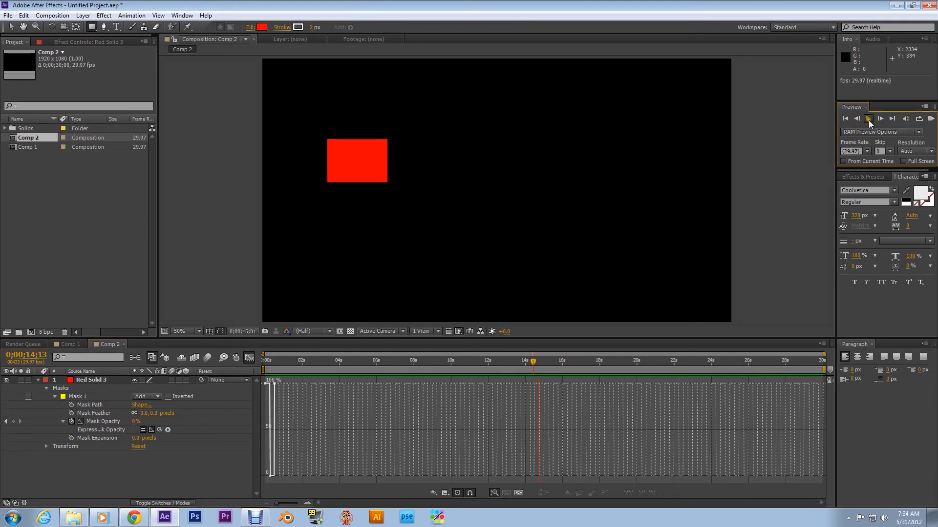
{"action": "left_click", "coordinate": [868, 118]}
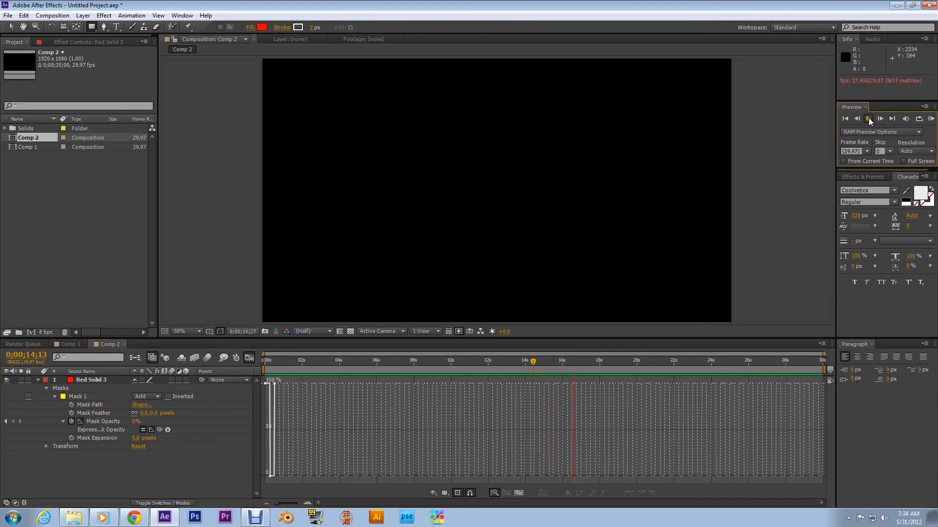
{"action": "left_click", "coordinate": [869, 119]}
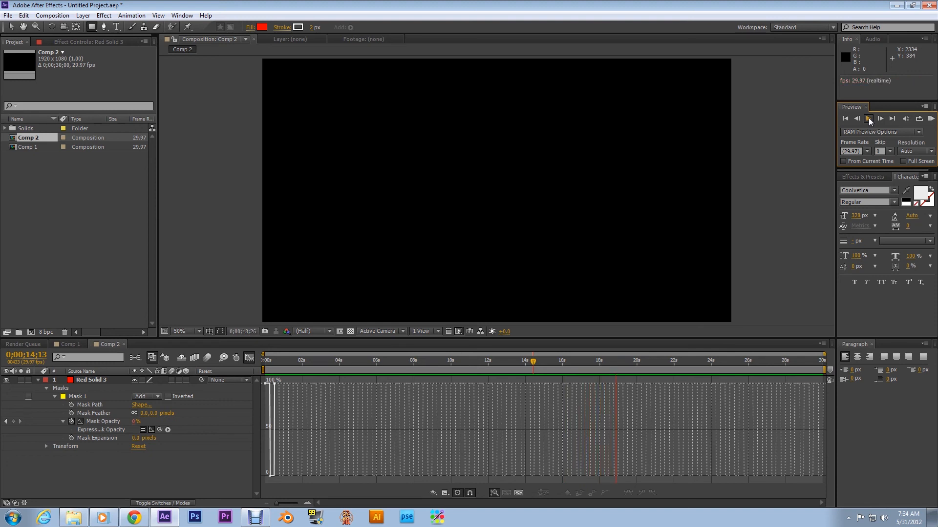
{"action": "left_click", "coordinate": [868, 118]}
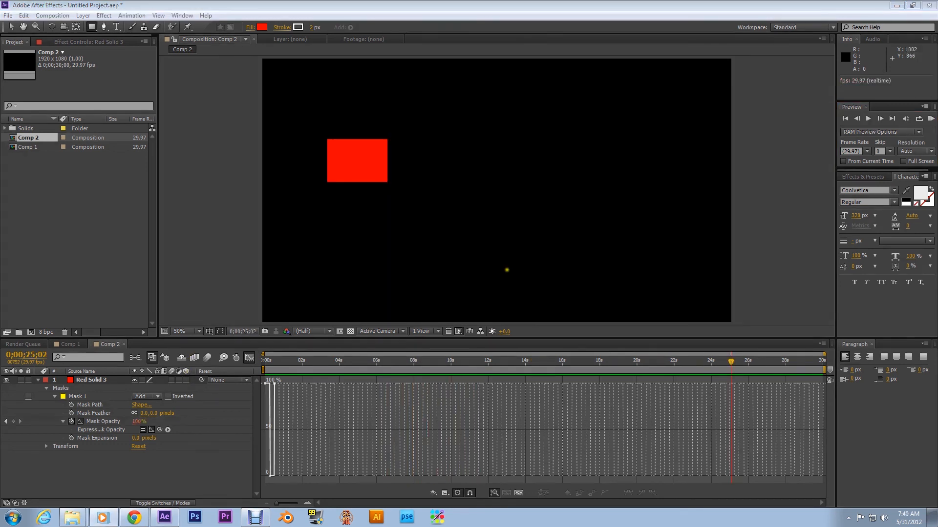
{"action": "mouse_move", "coordinate": [492, 257]}
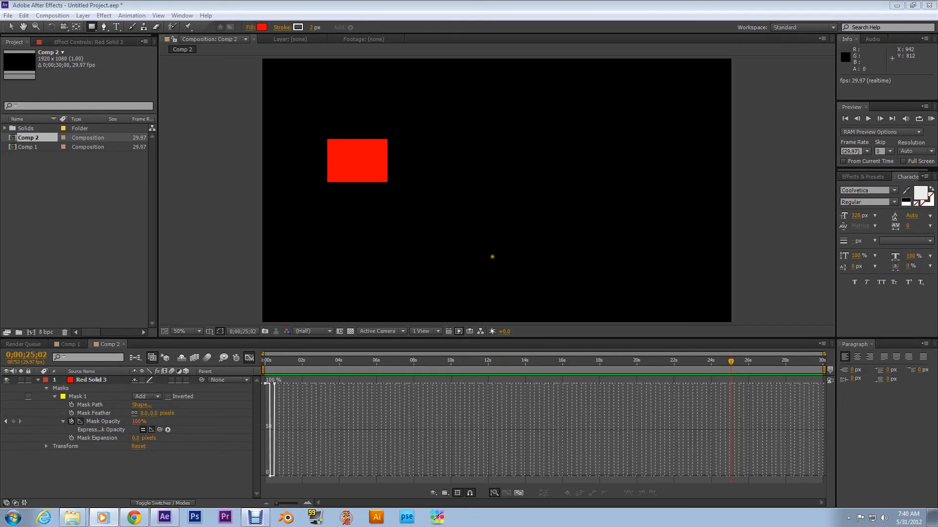
{"action": "mouse_move", "coordinate": [478, 230]}
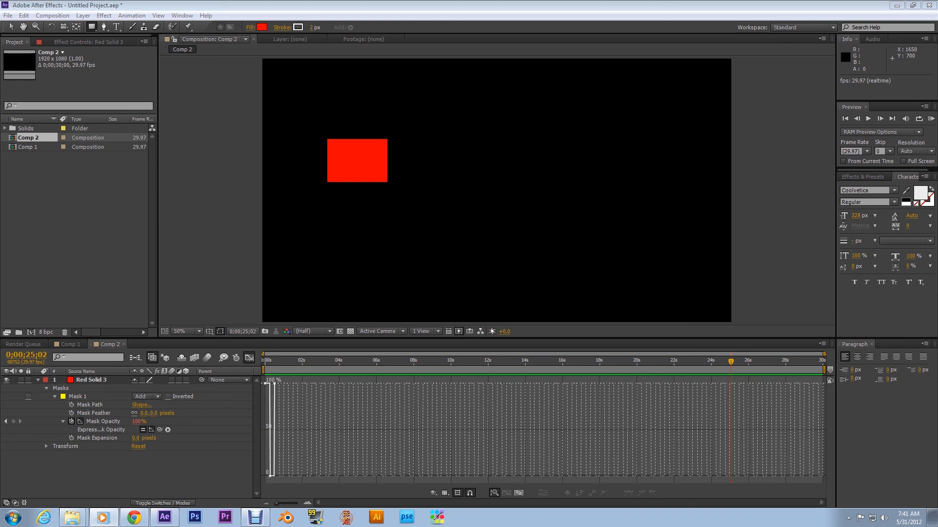
{"action": "mouse_move", "coordinate": [718, 205]}
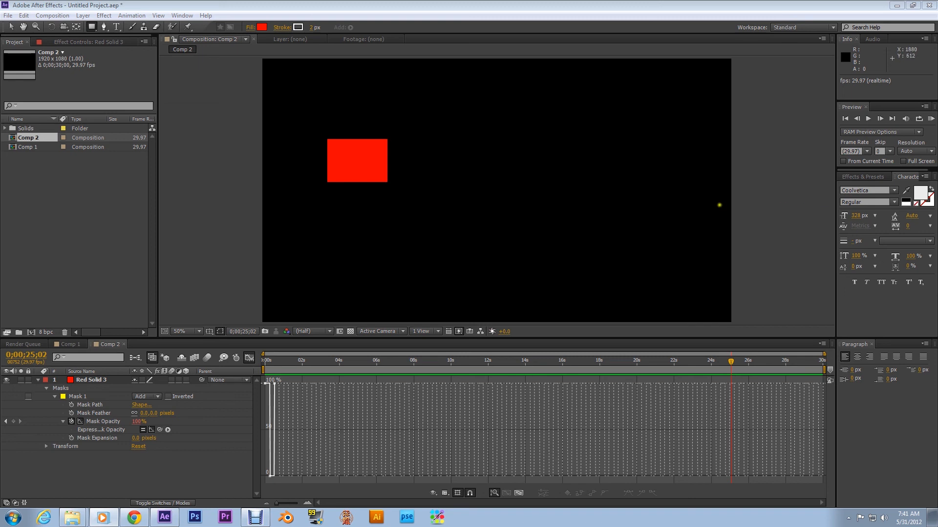
{"action": "mouse_move", "coordinate": [723, 217]}
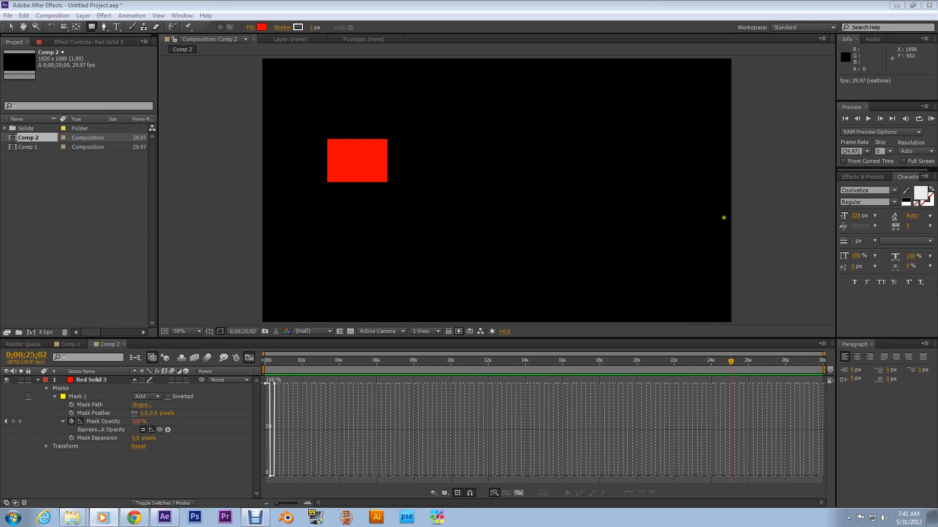